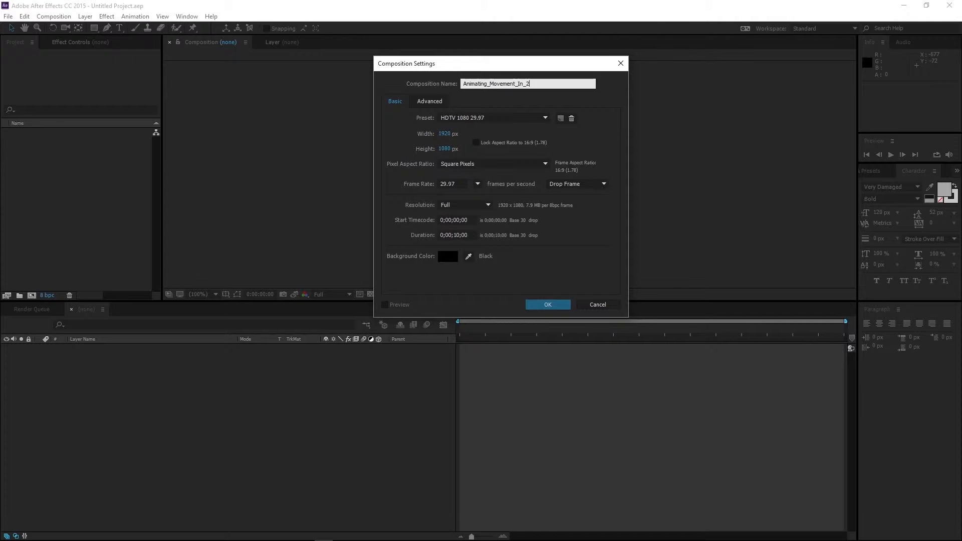
- Extend the composition name with 'Space_And_' toward 'Animating_Movement_In_2D_Space_And_Time'
{"action": "type", "text": "Space_And_"}
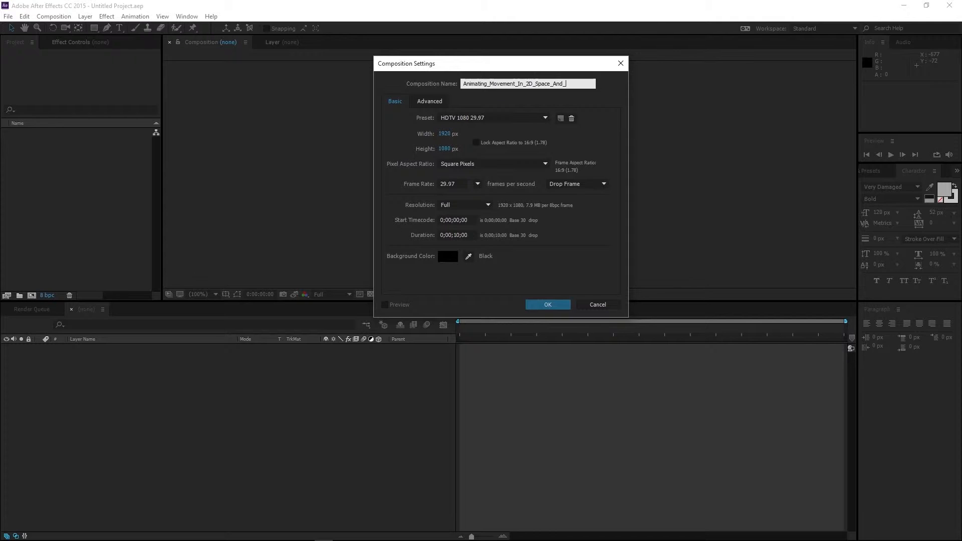
{"action": "left_click", "coordinate": [548, 305]}
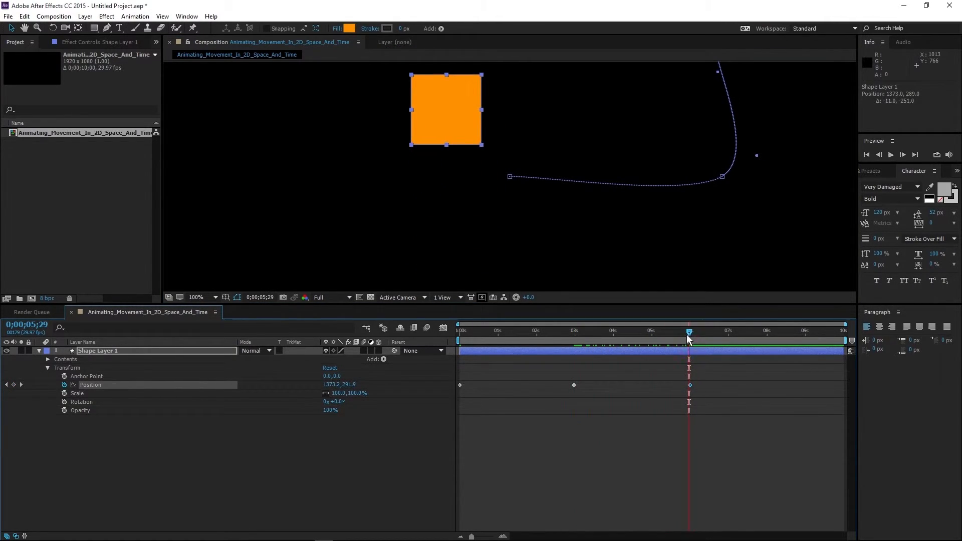